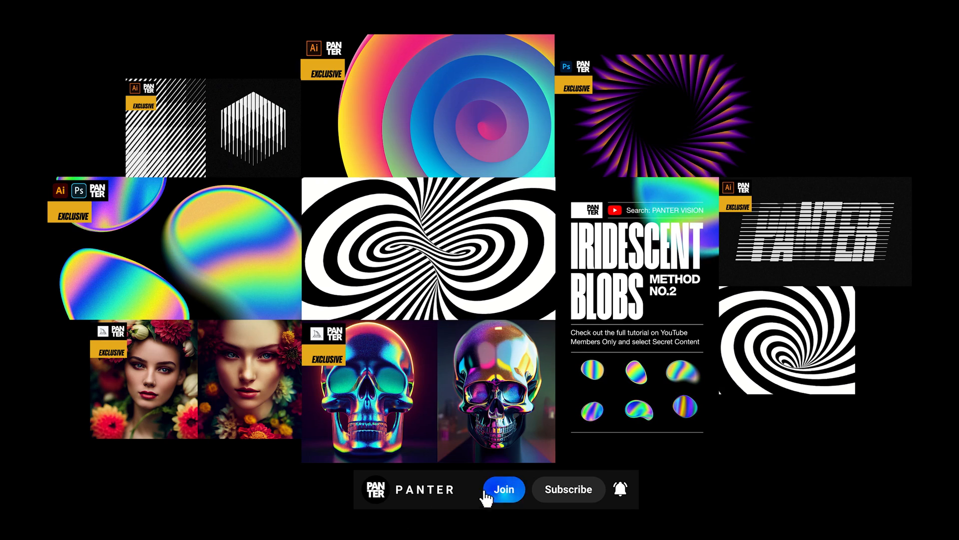
mouse_move(432, 514)
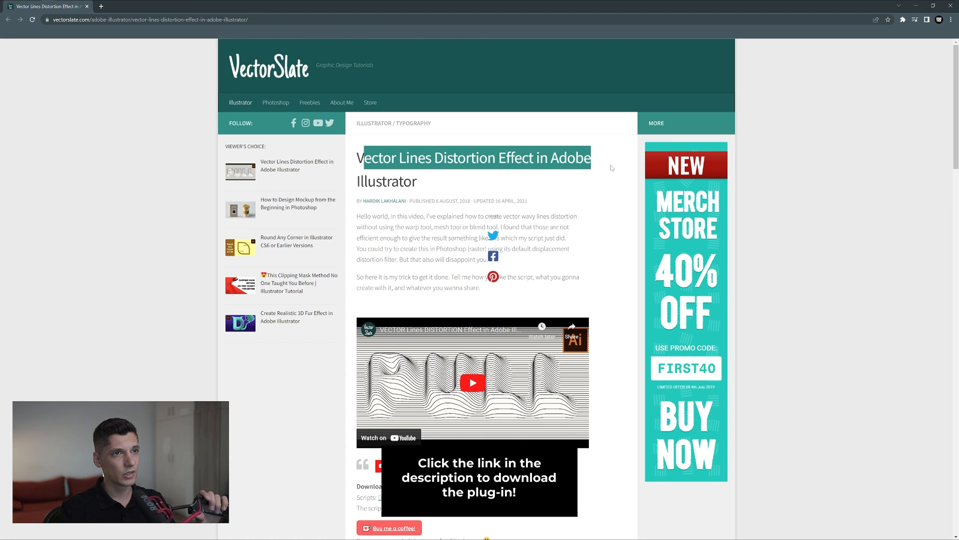
Step: Pick out the Line Distorter script for Illustrator and the Image Processor script for Photoshop
scroll(down, 3)
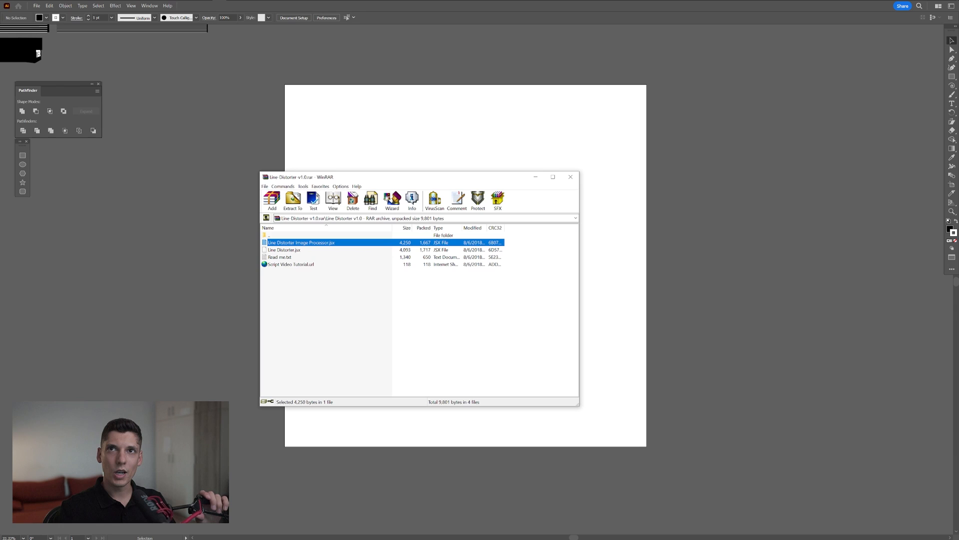
click(570, 177)
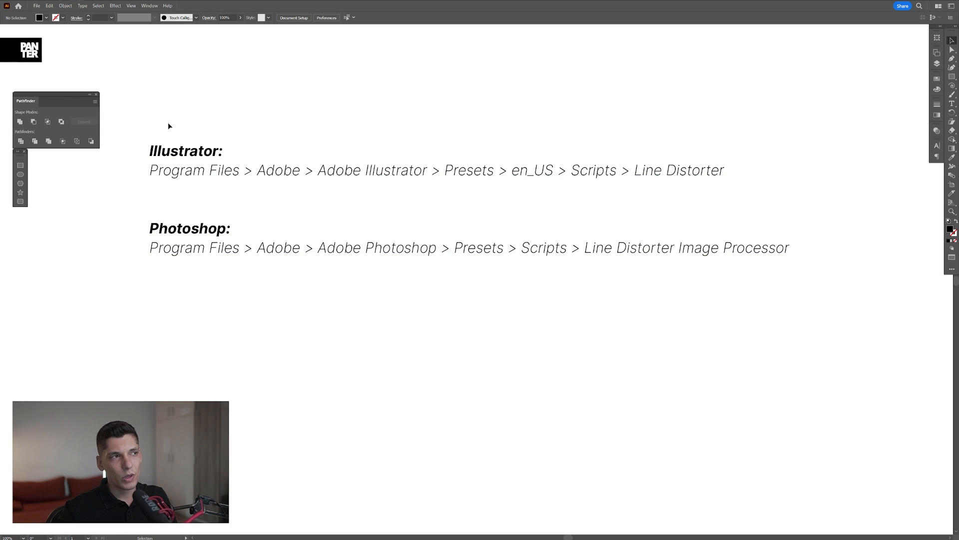
mouse_move(318, 178)
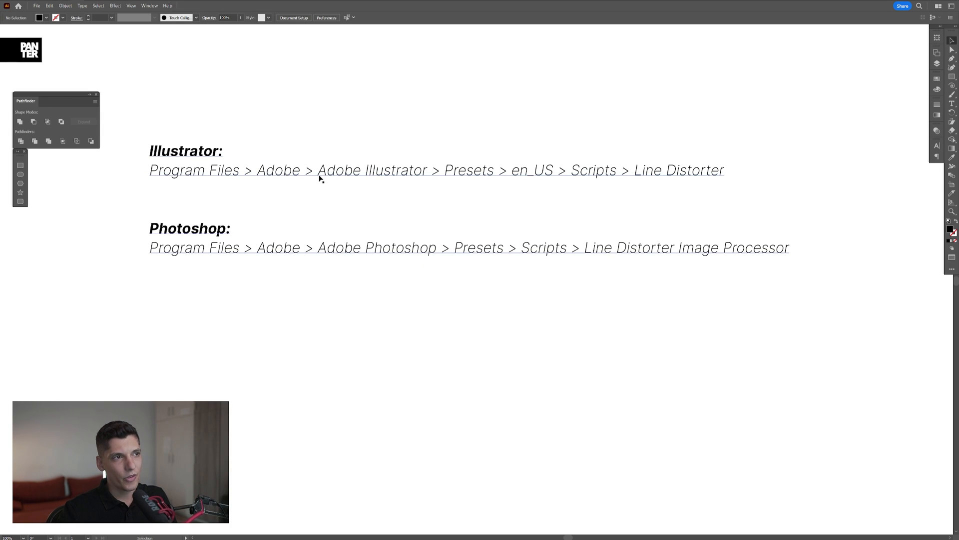
mouse_move(520, 178)
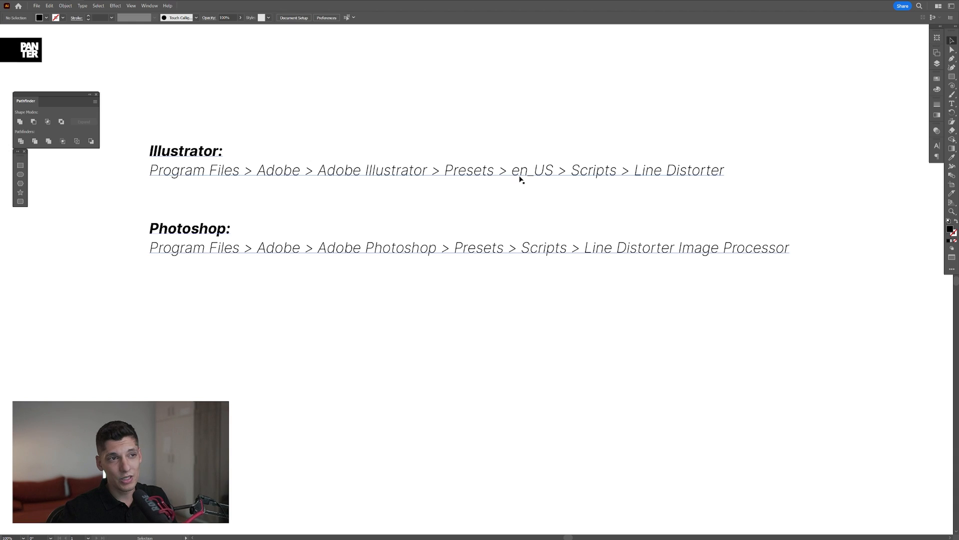
mouse_move(658, 177)
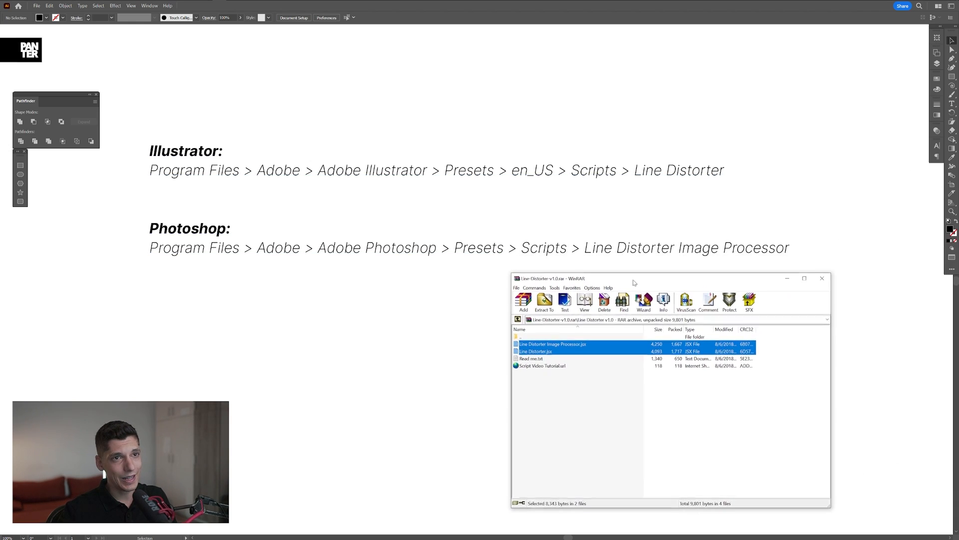
click(538, 352)
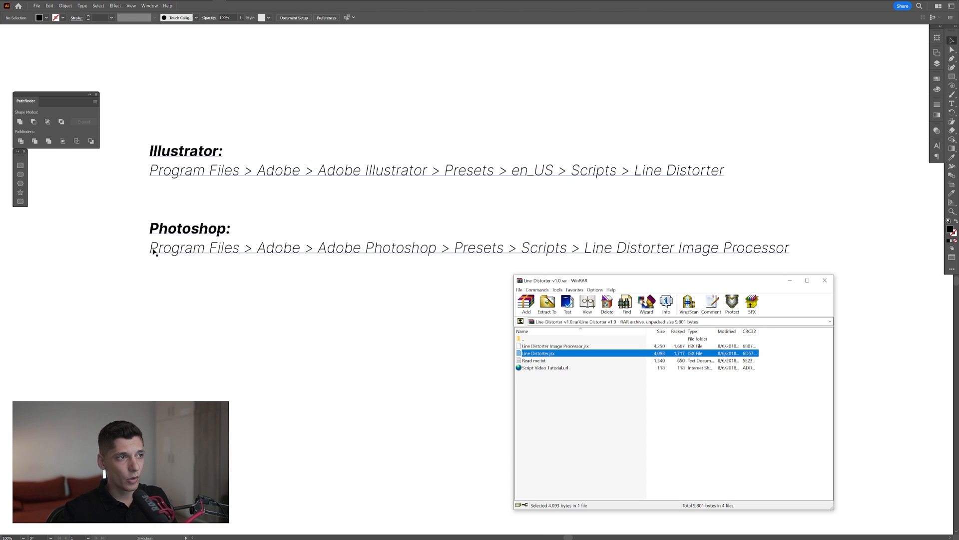
mouse_move(406, 263)
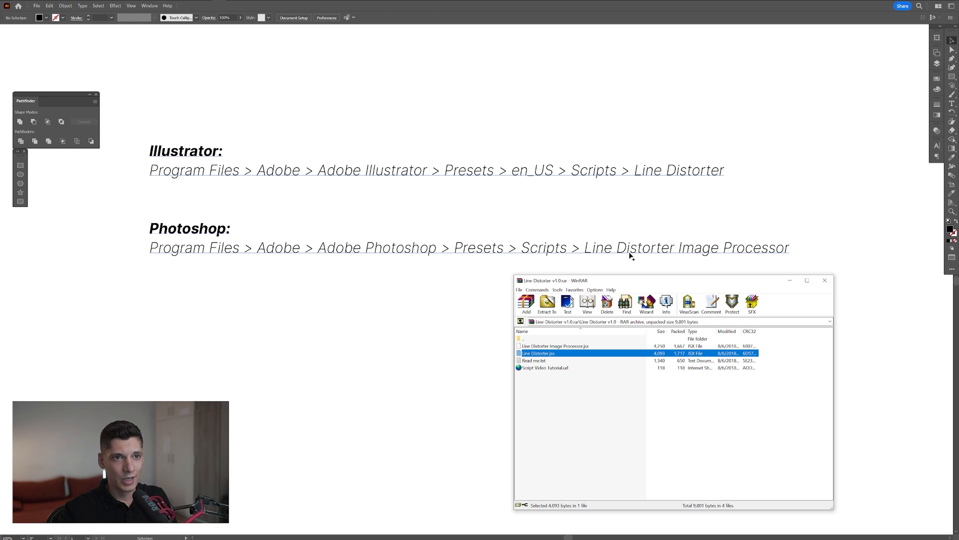
mouse_move(525, 390)
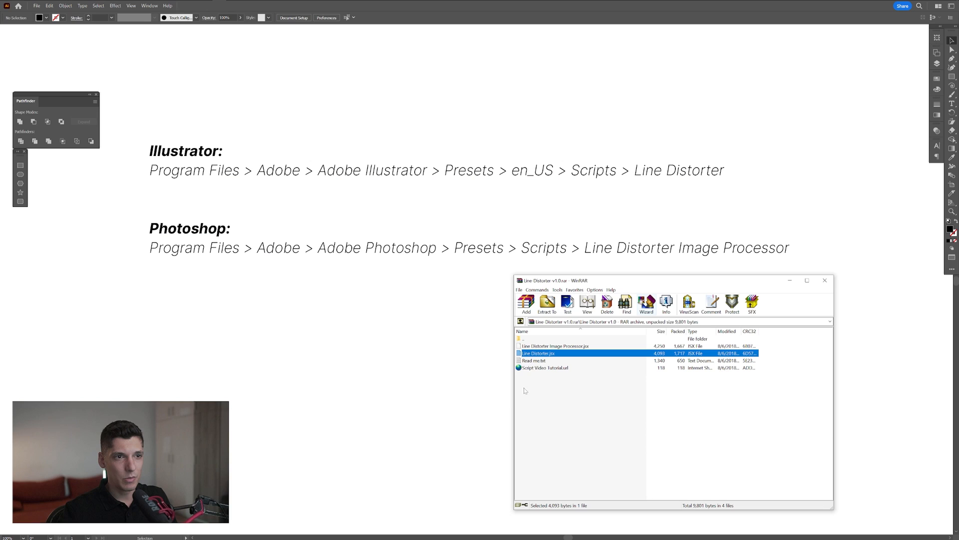
click(554, 346)
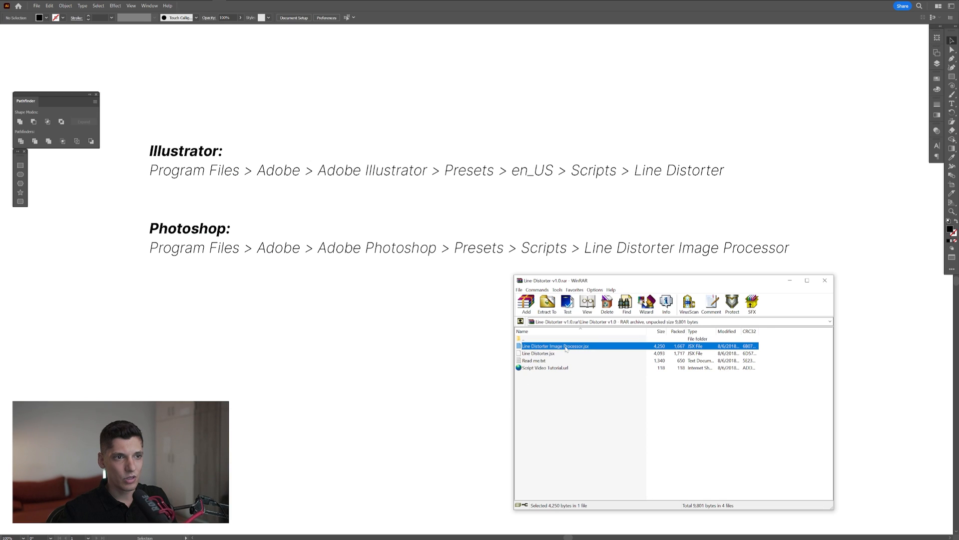
click(824, 280)
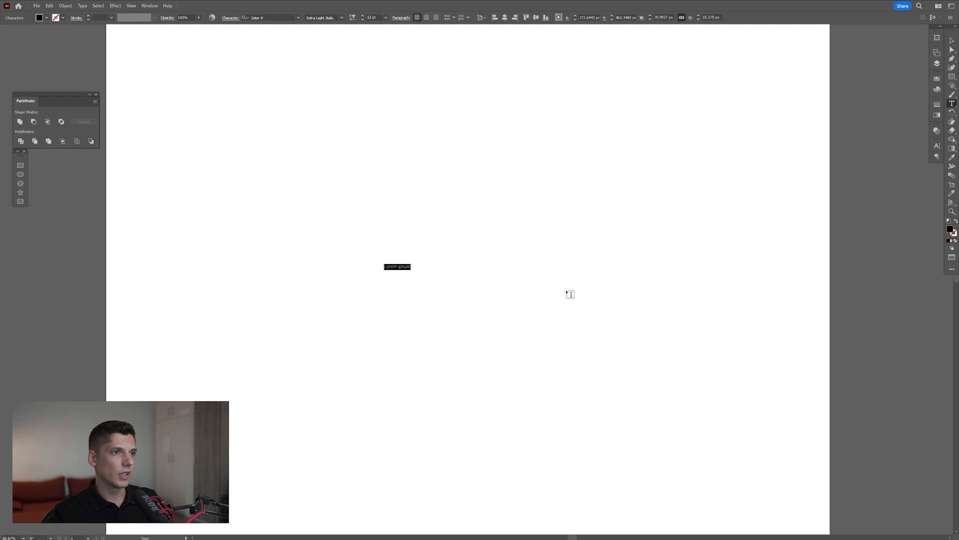
mouse_move(578, 285)
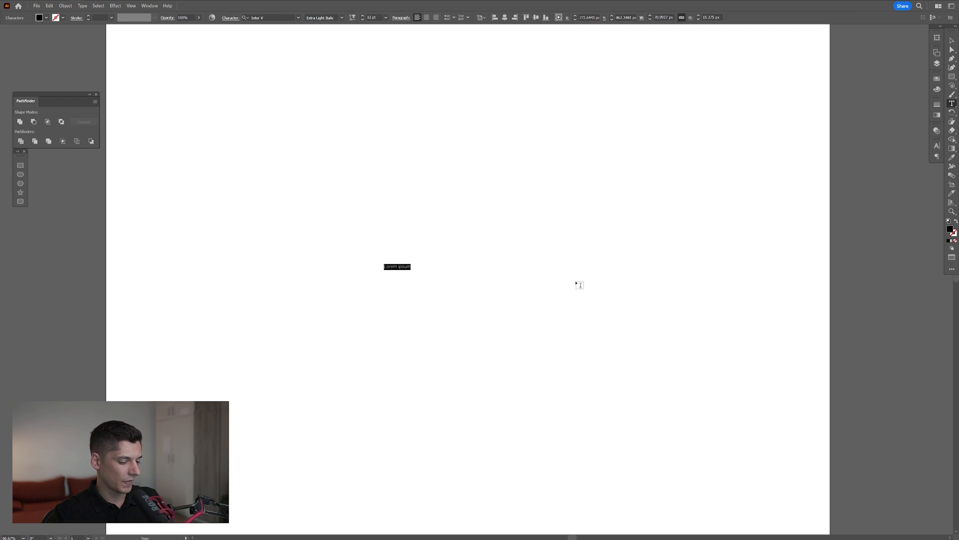
Step: Type a large letter S over the placeholder, make it Bold, and copy it
click(396, 266)
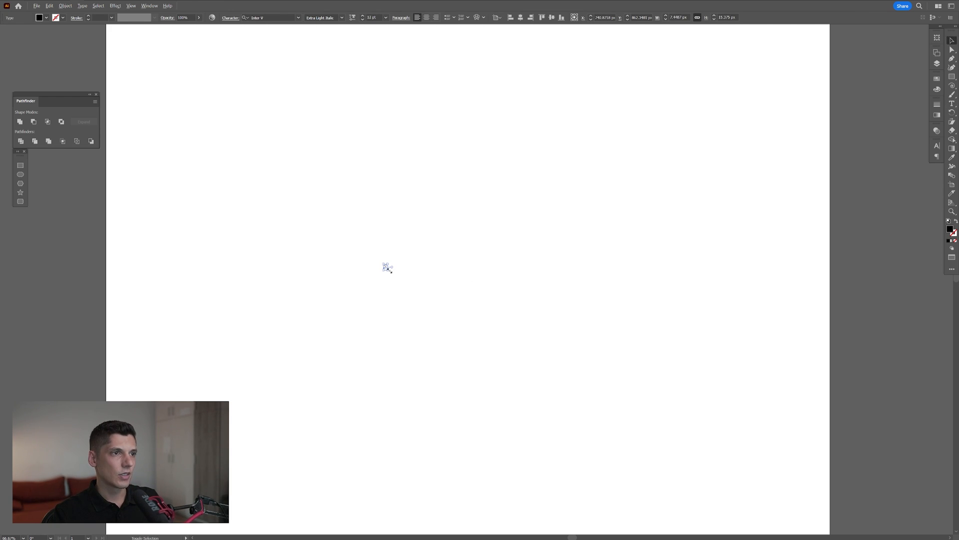
text(S)
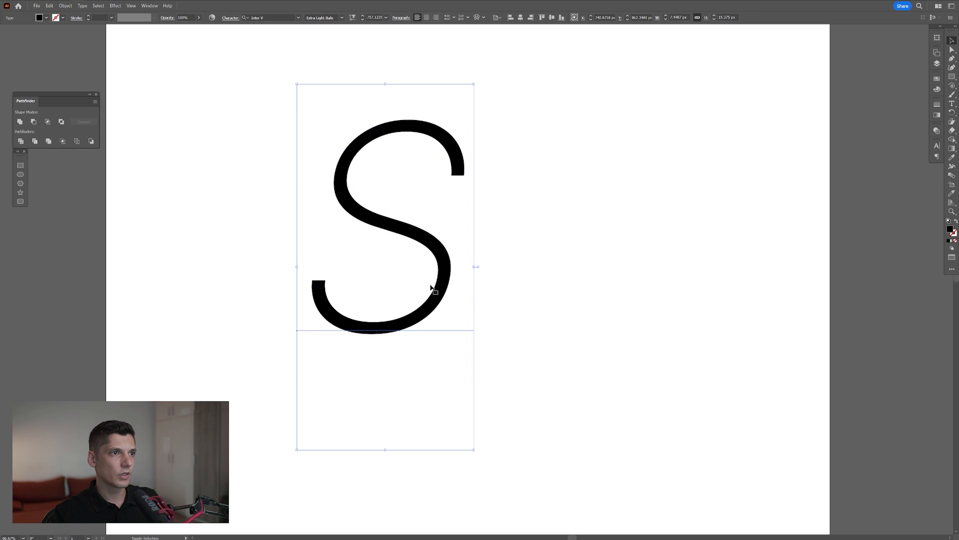
click(323, 17)
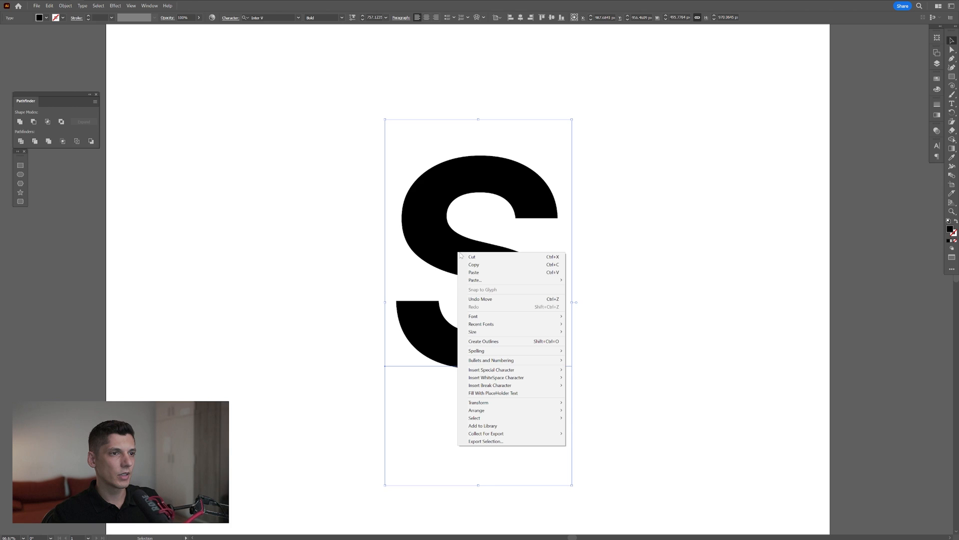
click(483, 341)
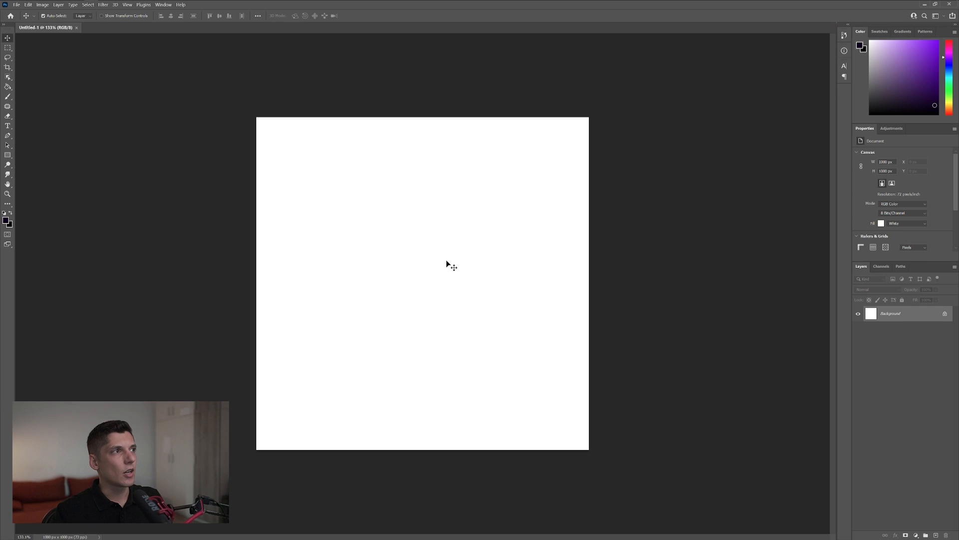
Step: Paste the S into Photoshop as a Smart Object and check the canvas dimensions in Image Size
key(ctrl+v)
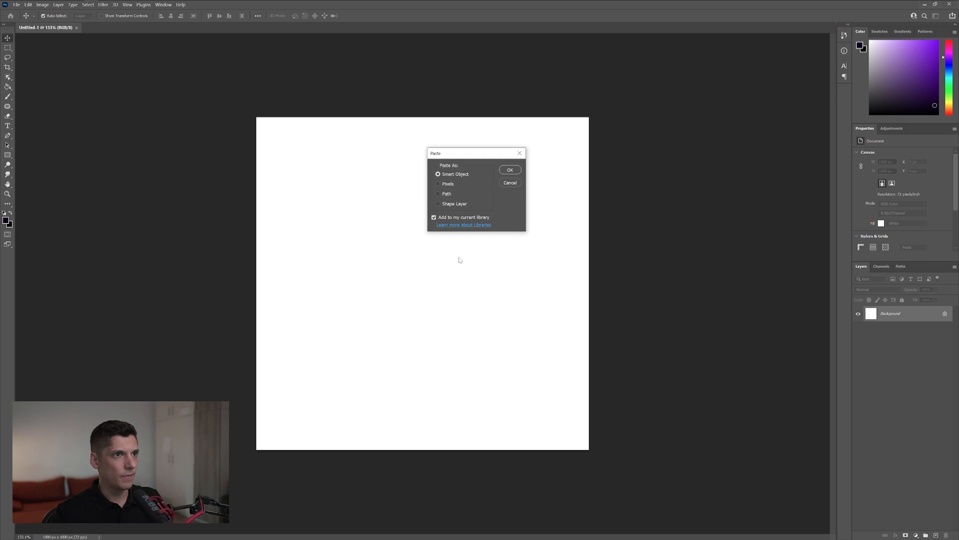
click(510, 170)
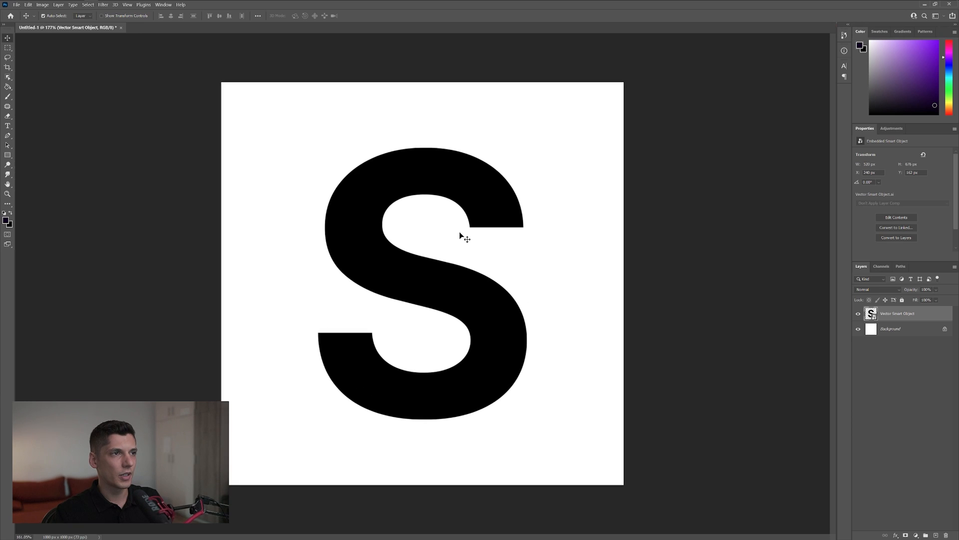
click(42, 4)
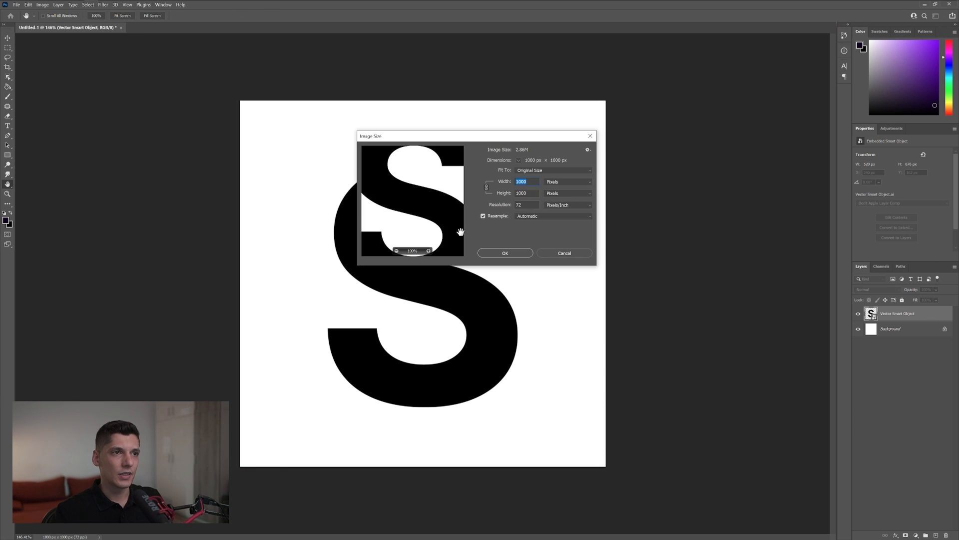
mouse_move(489, 236)
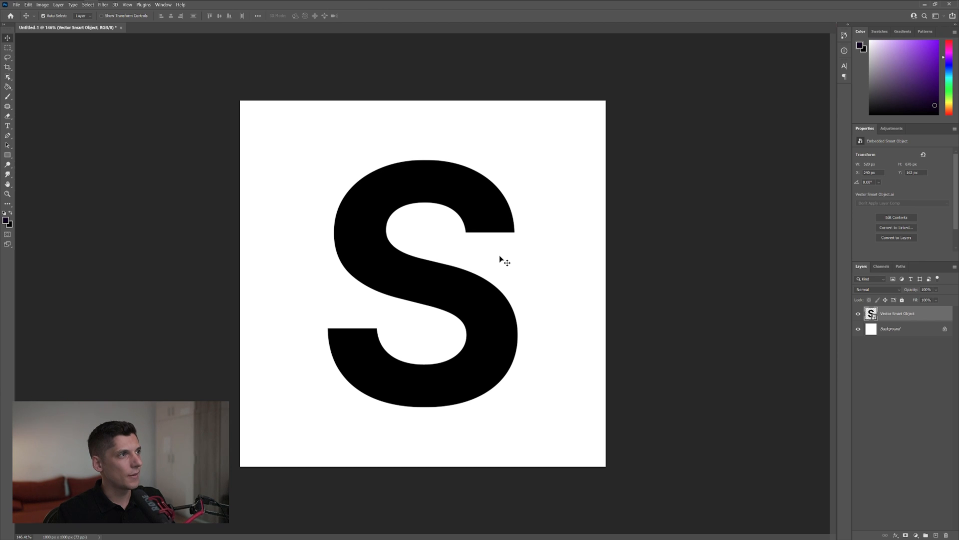
Step: Apply a Gaussian Blur smart filter to soften the black S
click(103, 5)
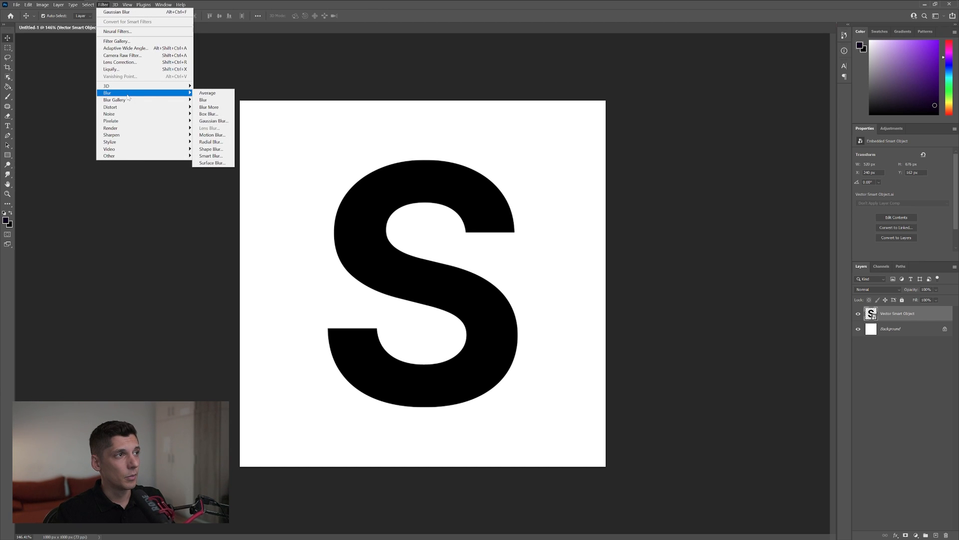
click(211, 120)
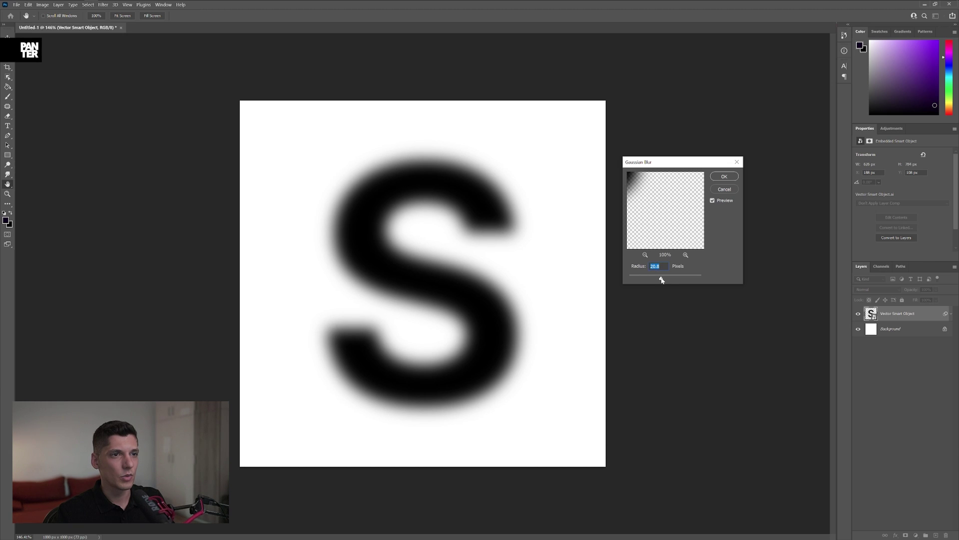
click(723, 176)
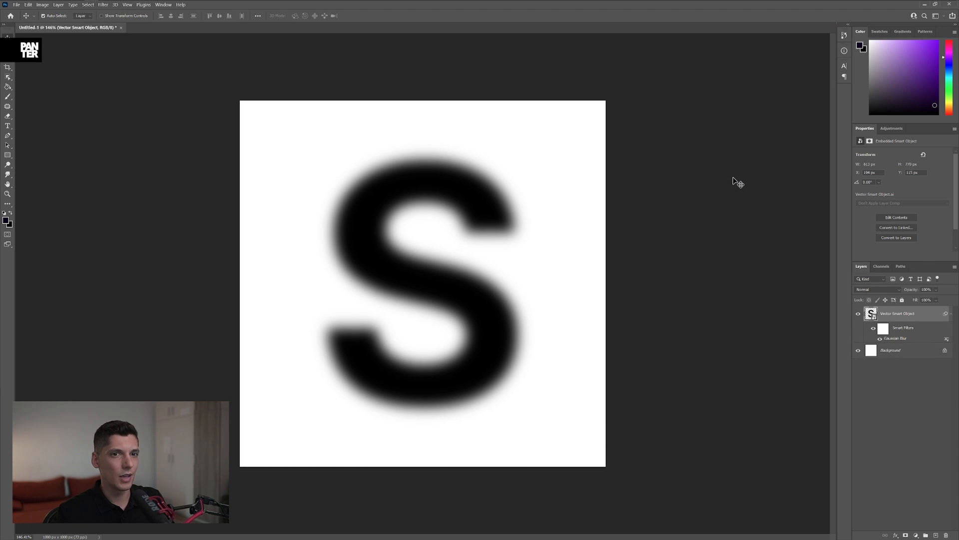
click(17, 4)
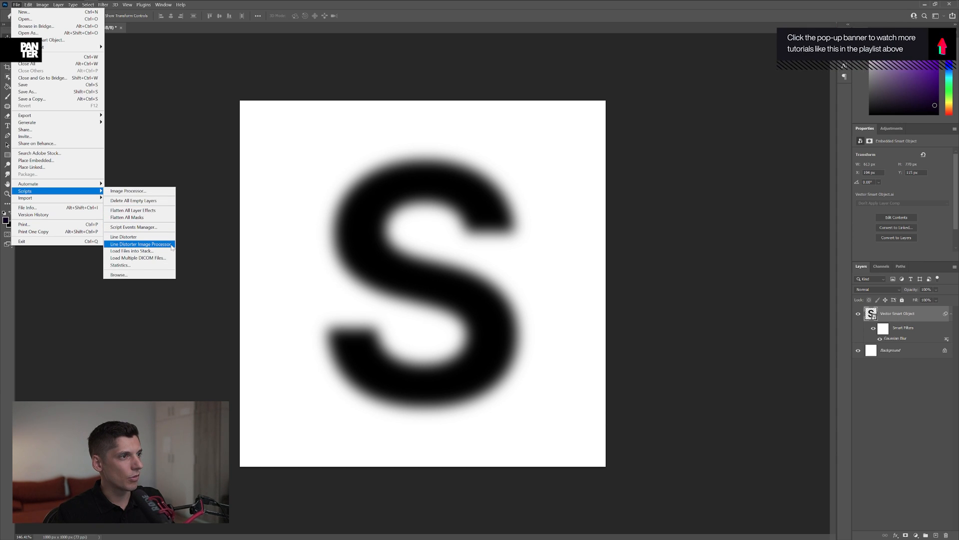
Step: Run the Line Distorter Image Processor with 10-pixel X and Y steps and dismiss the Done alert
click(140, 244)
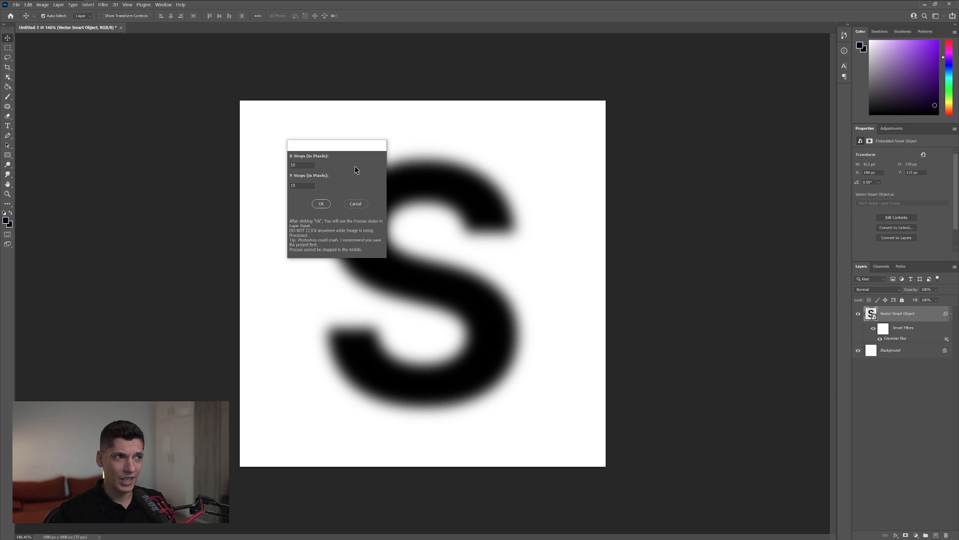
triple_click(301, 165)
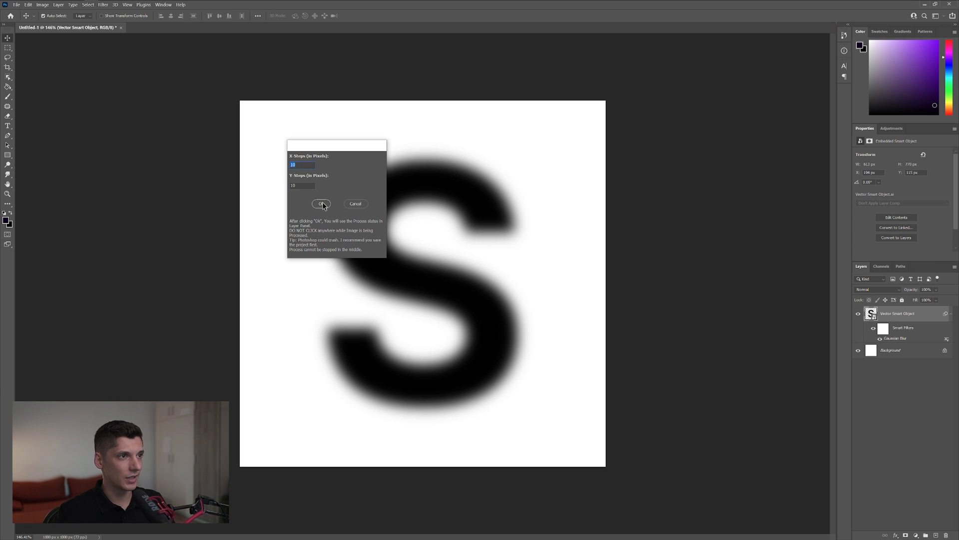
click(321, 203)
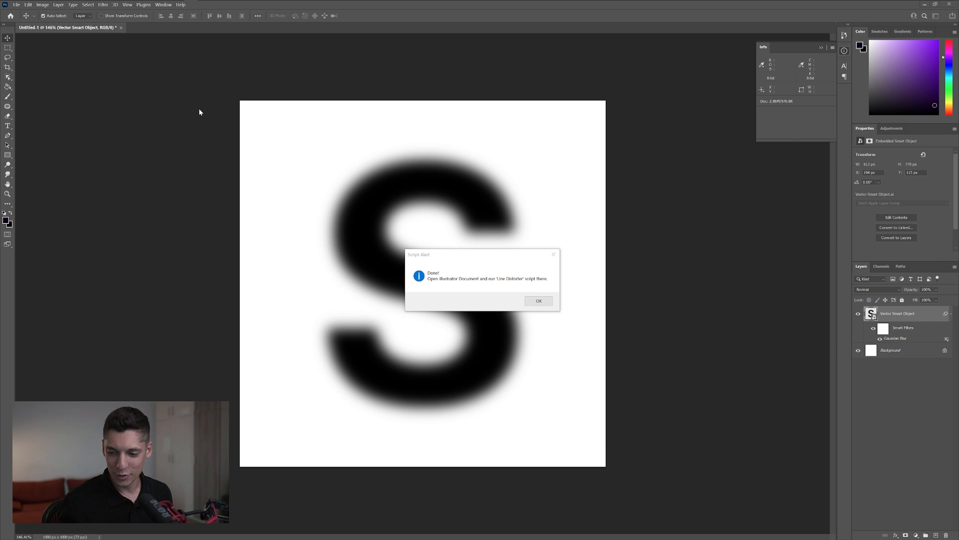
mouse_move(422, 290)
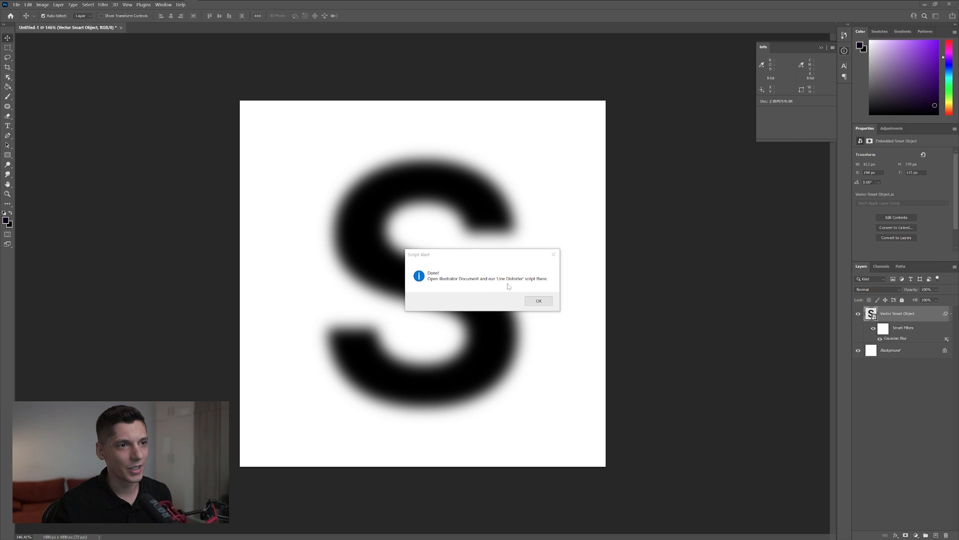
mouse_move(535, 287)
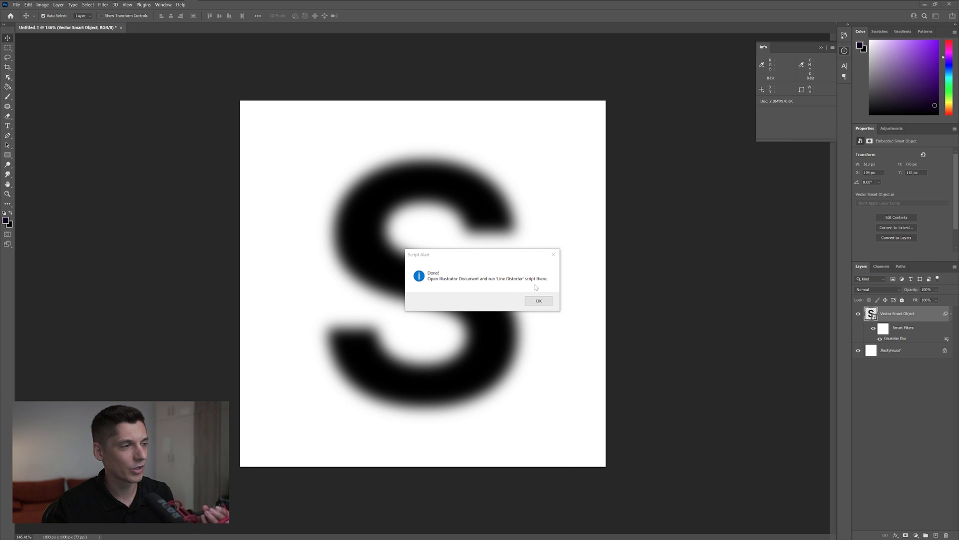
click(538, 301)
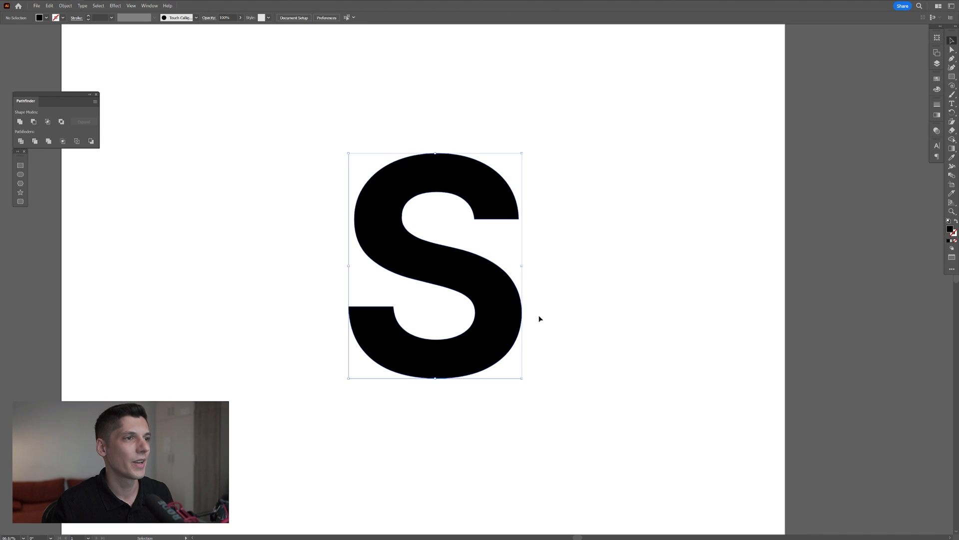
Step: Delete the vector S and launch the Line Distorter script from File > Scripts
key(Delete)
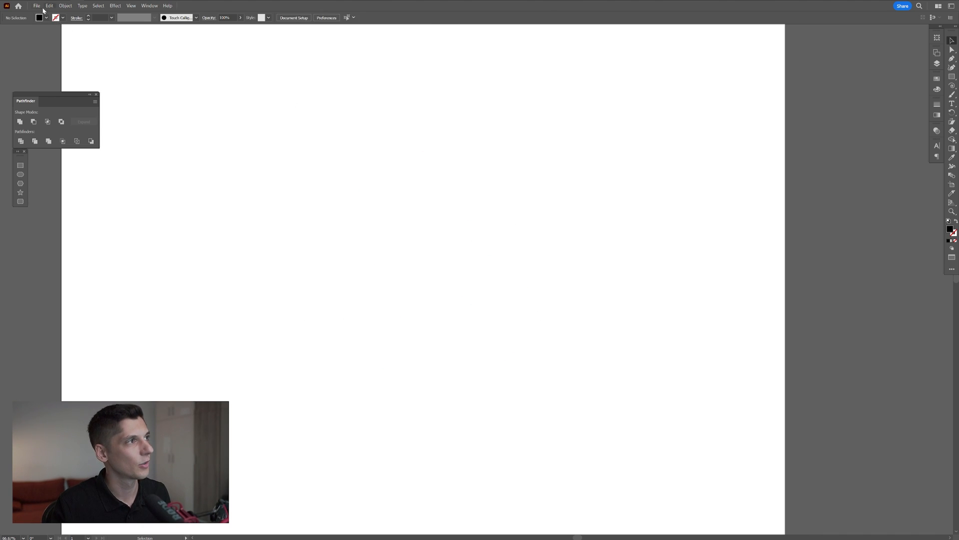
click(36, 6)
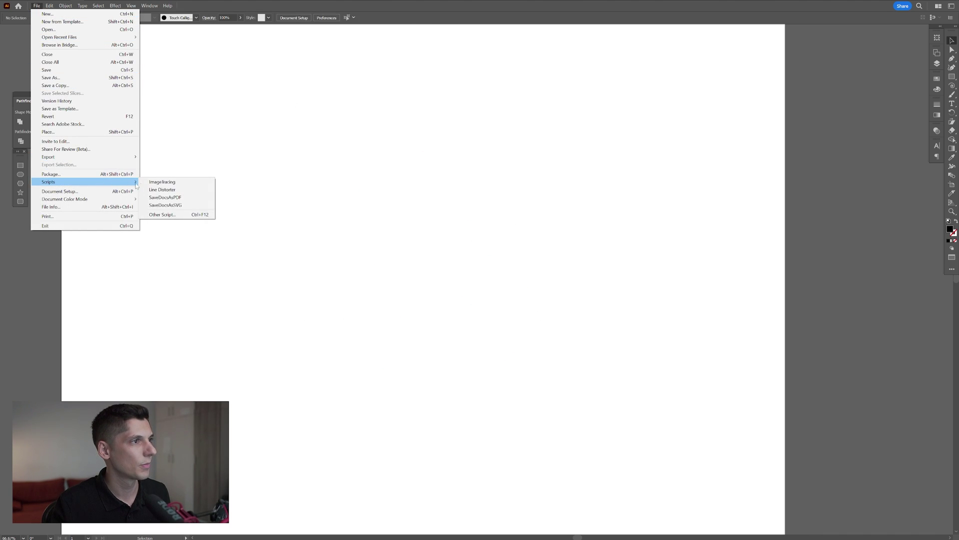
click(162, 189)
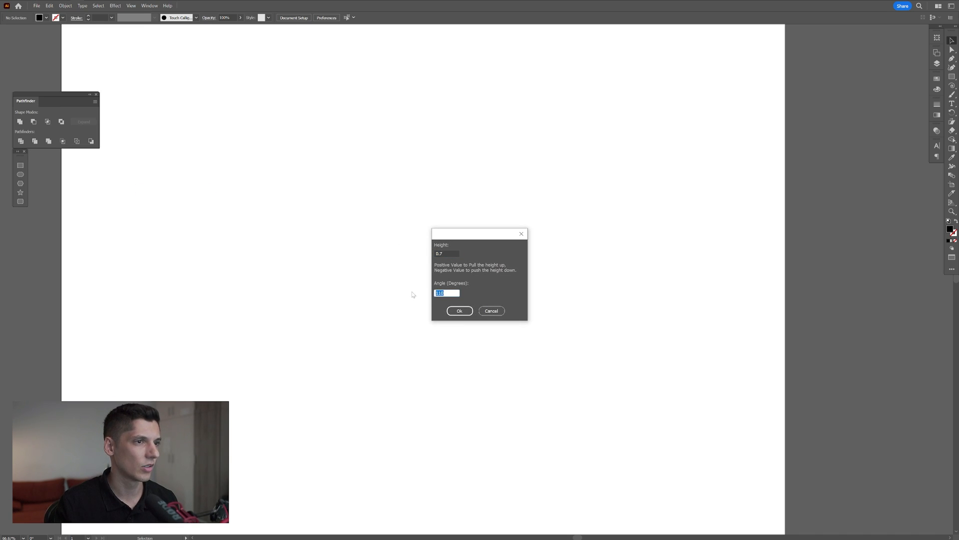
Step: Confirm height 0.7 and the angle, then acknowledge the simplify-step note
click(459, 309)
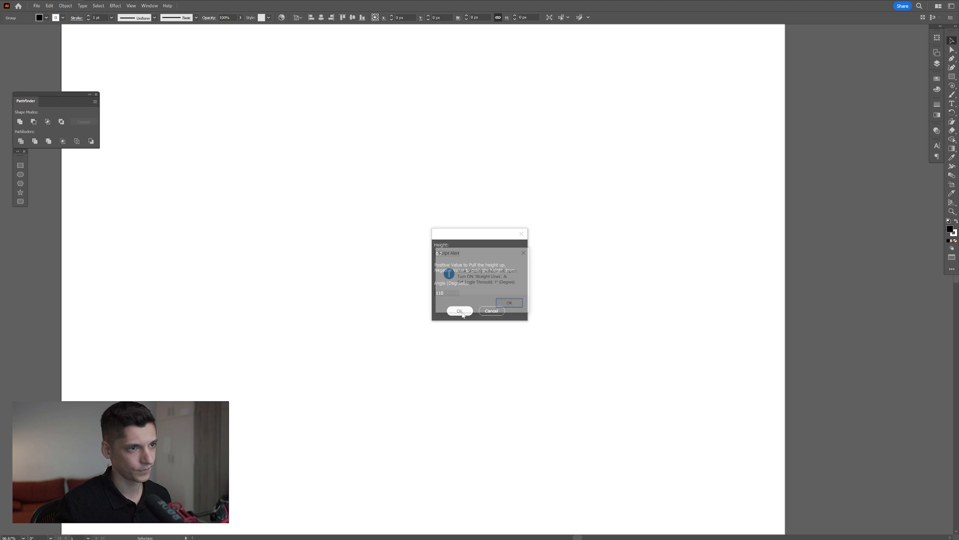
click(459, 311)
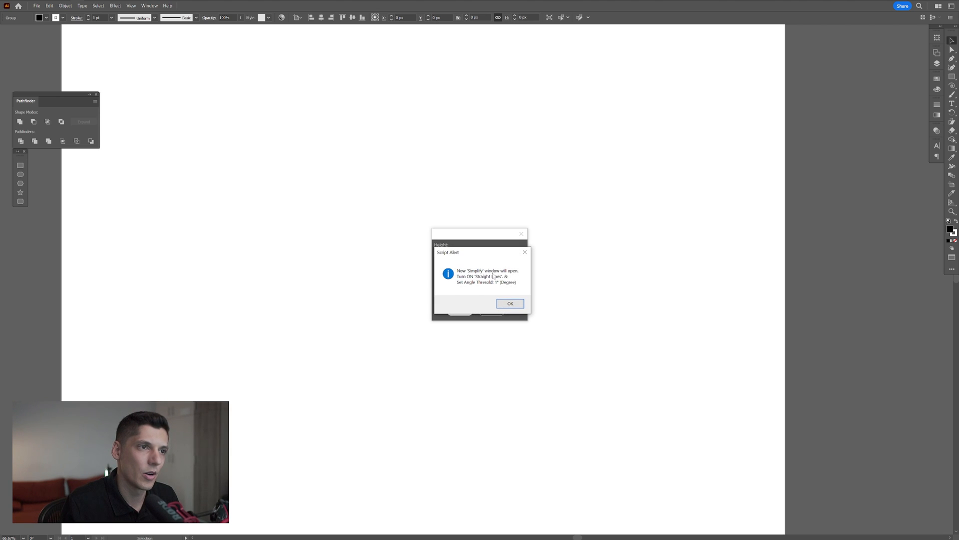
click(510, 304)
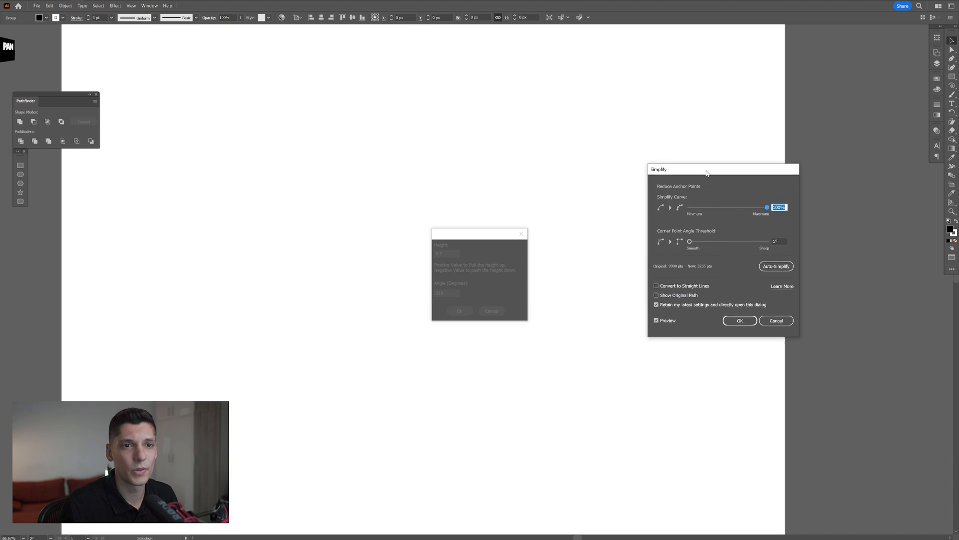
Step: Apply Simplify with Convert to Straight Lines and a 1° corner angle threshold
click(656, 285)
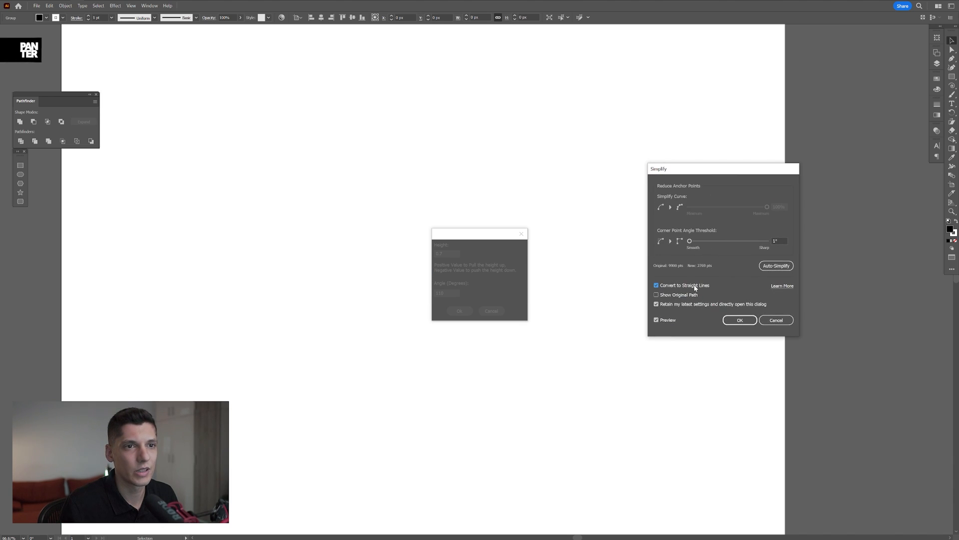
triple_click(781, 241)
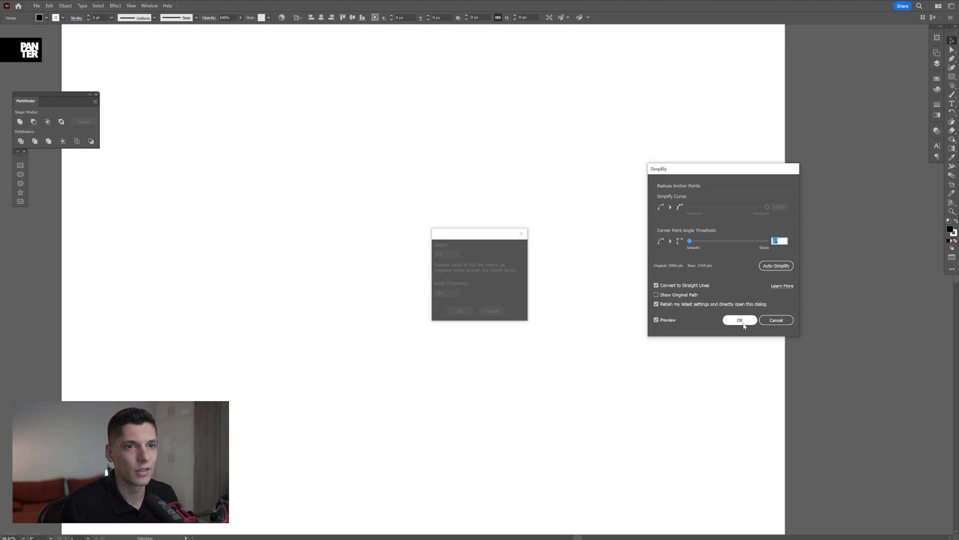
click(739, 319)
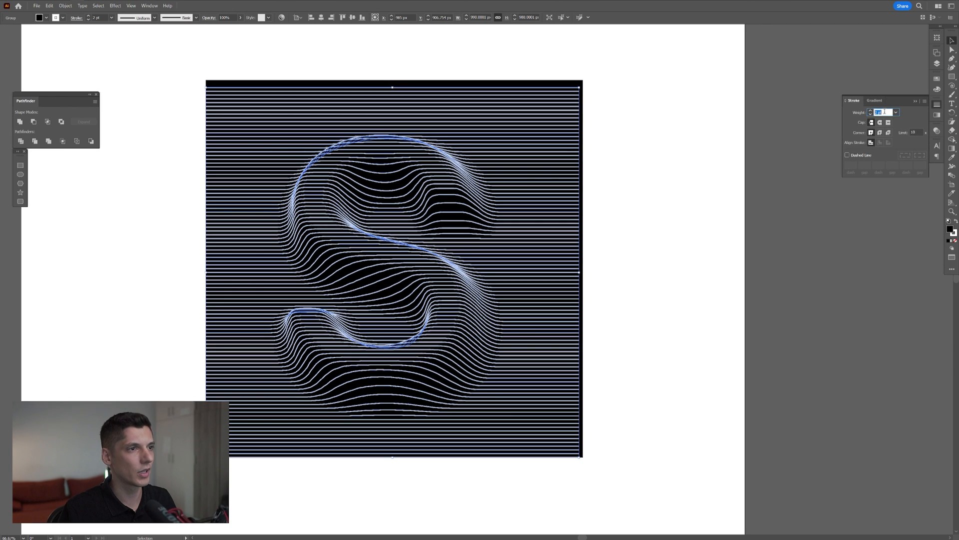
Step: Deselect the artwork to review the finished distorted-line S on the black square
click(726, 317)
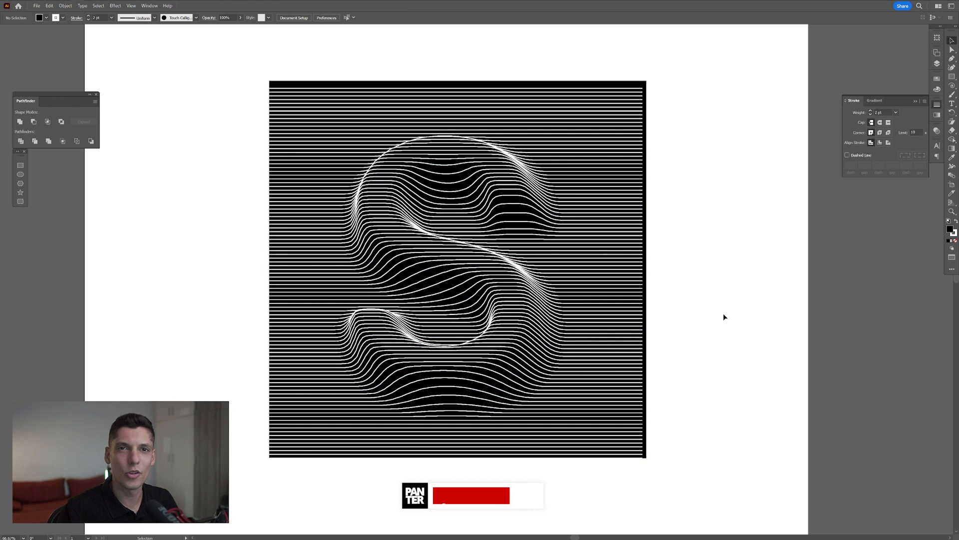